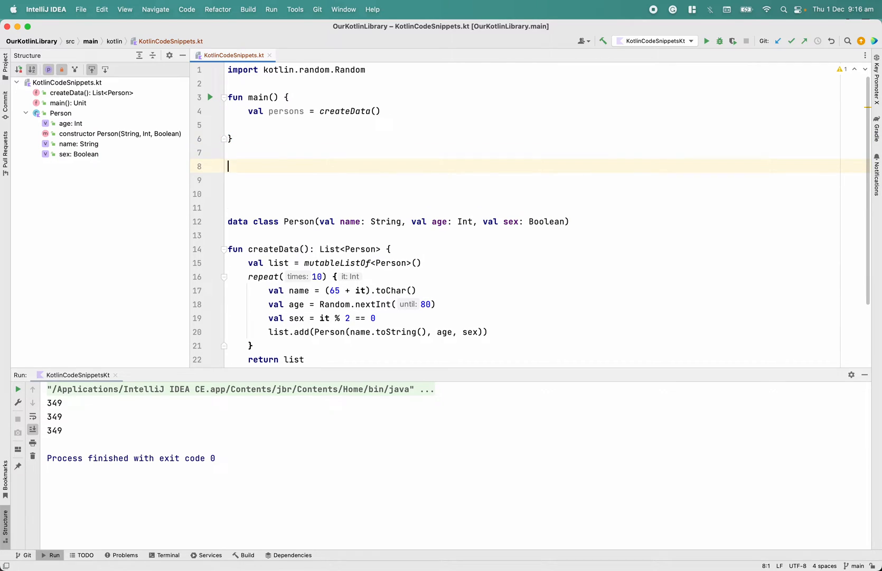
Step: Declare fun sumOfAges(list: List<Person>): Int below main and start the var sum line
type("fun sum")
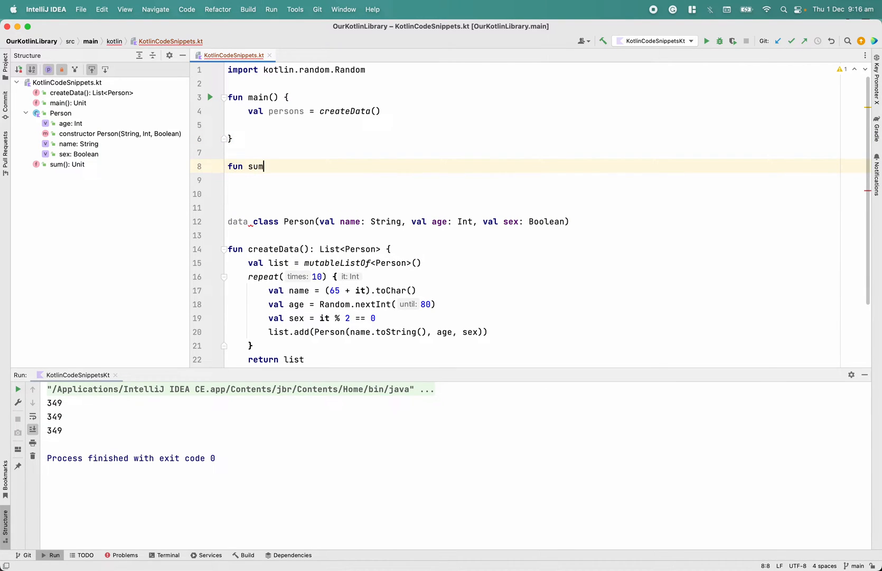
type("OfAges()")
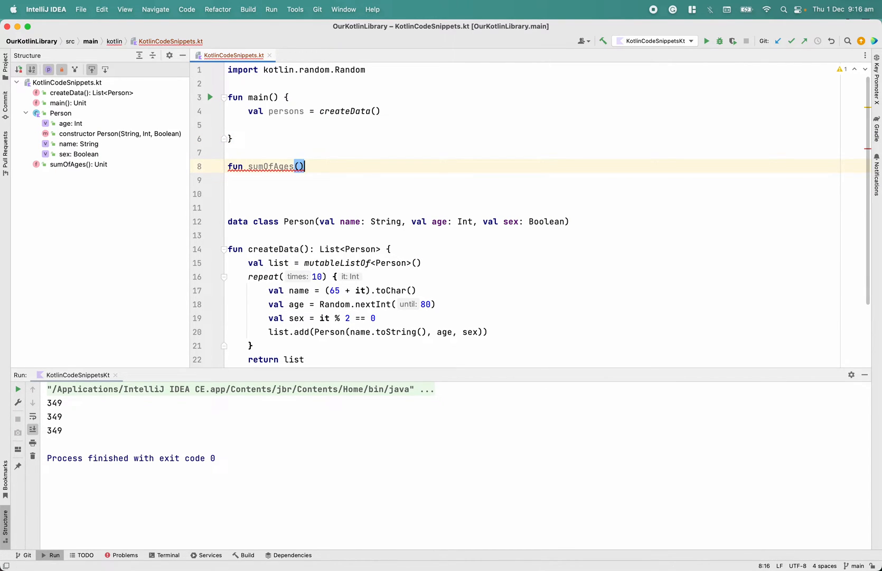
type("list: List")
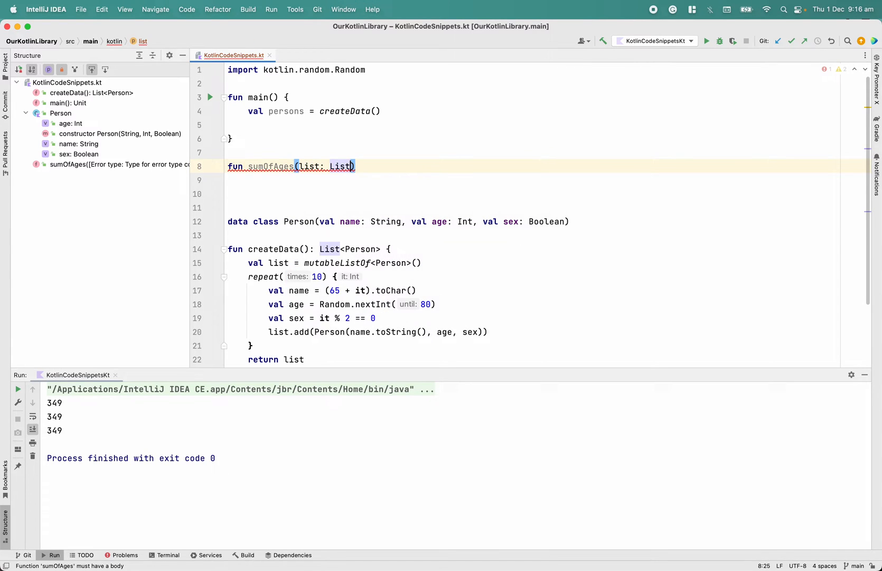
type("<Person>")
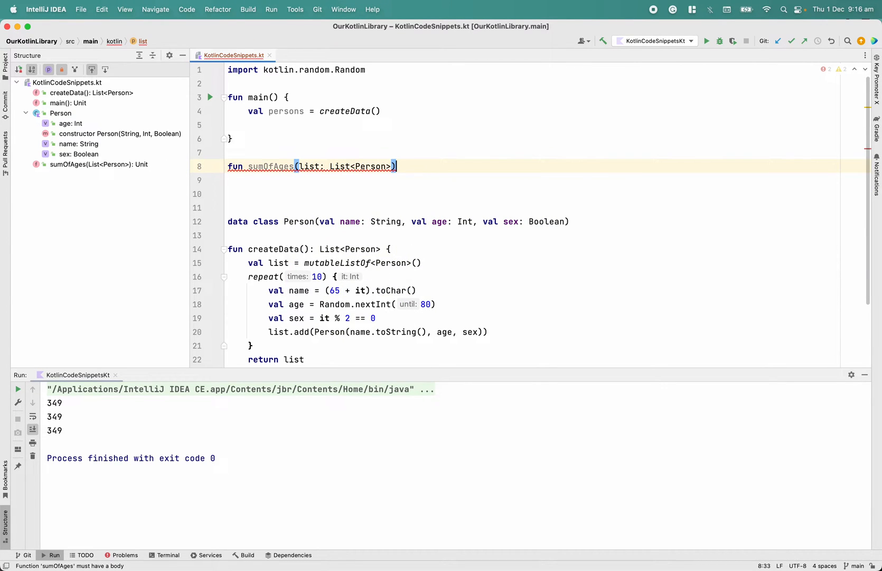
type(": Int{")
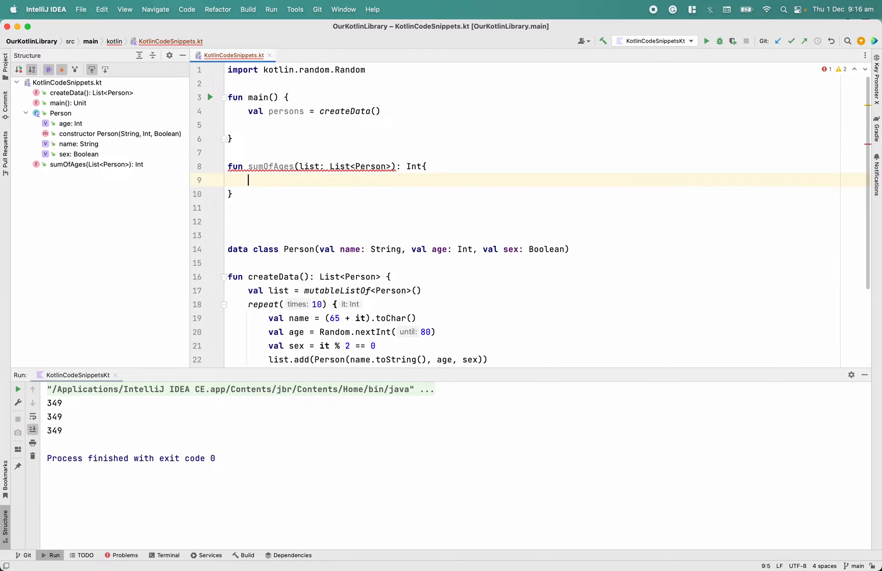
type("var sum = 0")
type("for(")
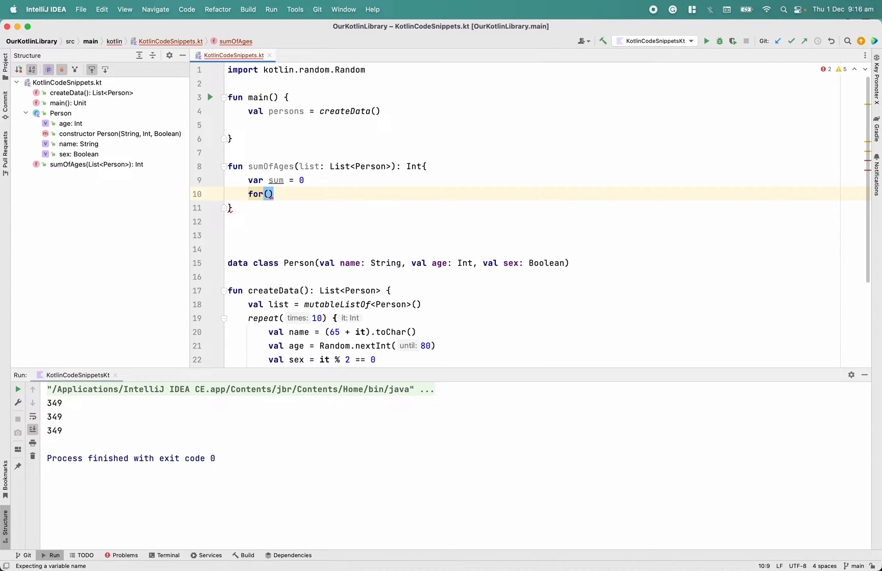
Step: Complete the for (item in list) loop adding item.age to sum, return sum, and edit the loop's list
type("item in th")
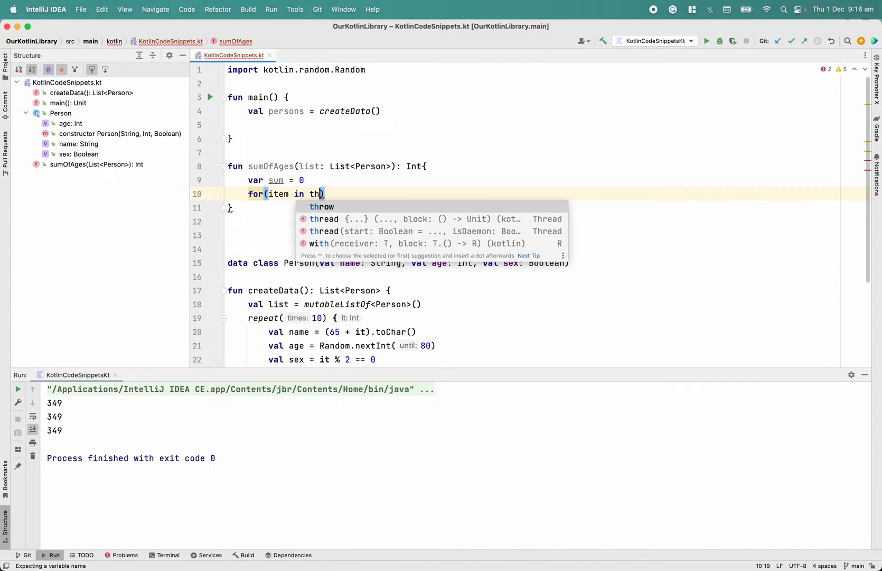
type("list")
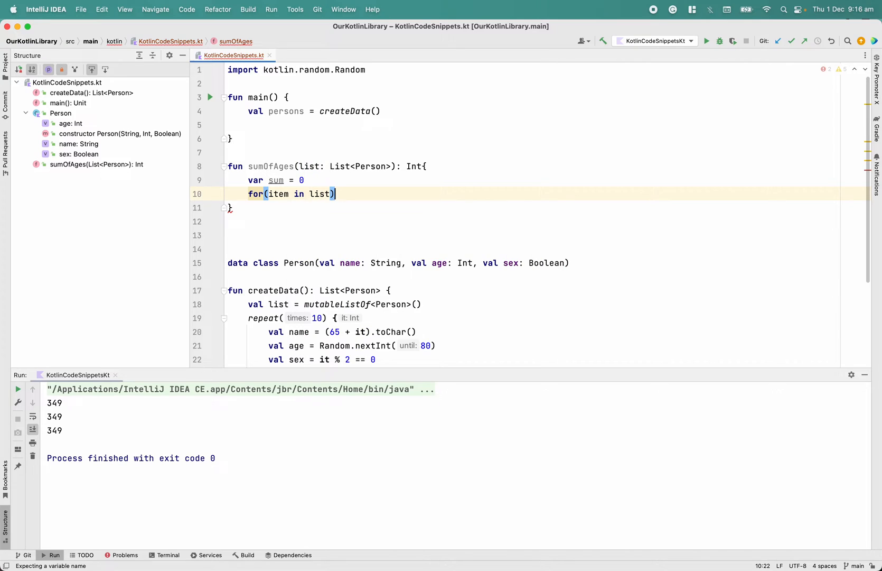
type("{")
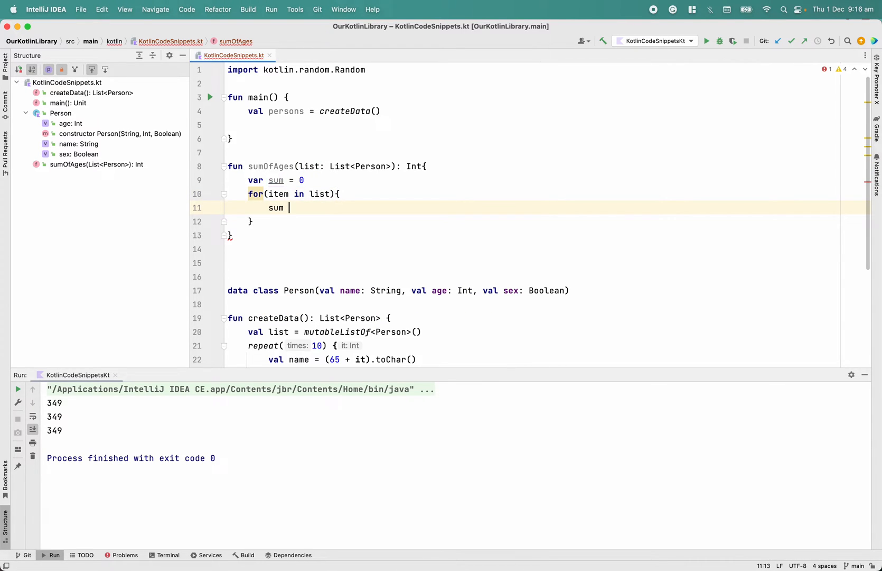
type("+= item")
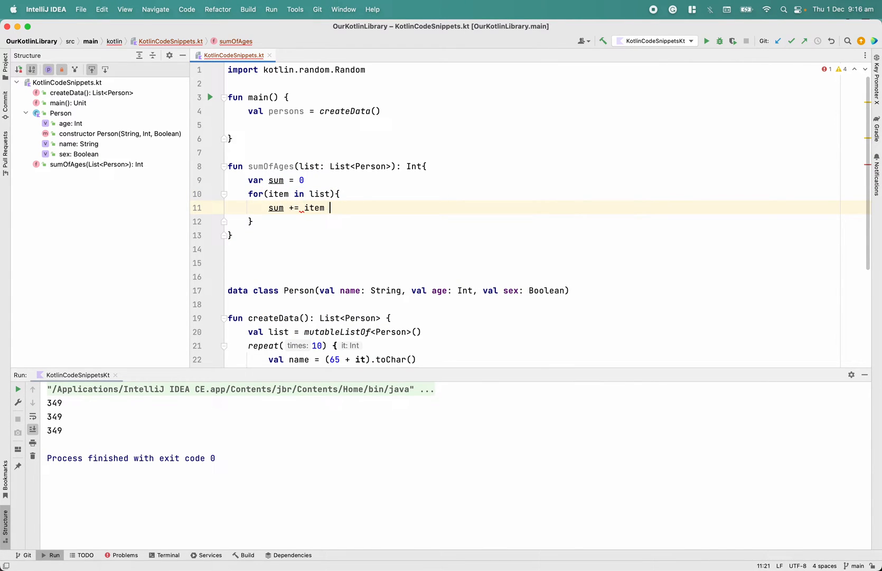
type("+ sum")
type("return")
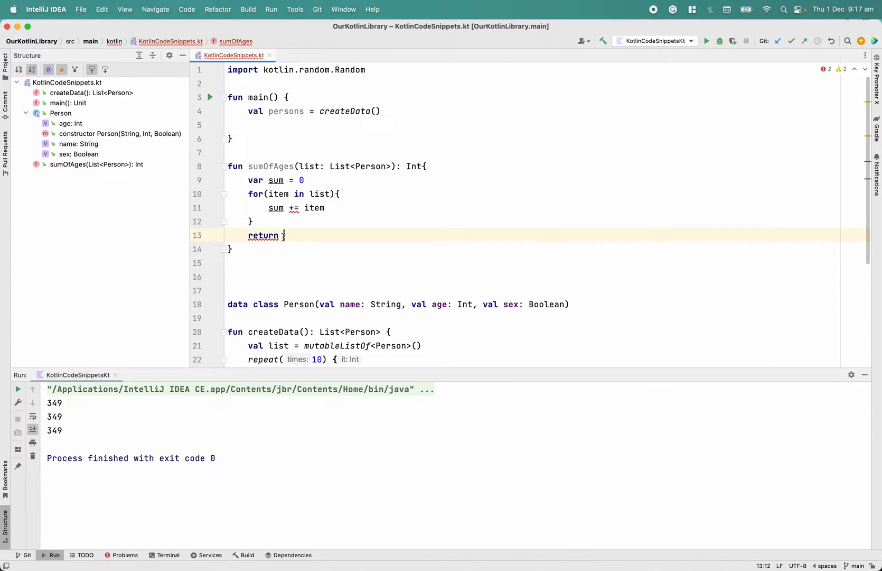
type("sum")
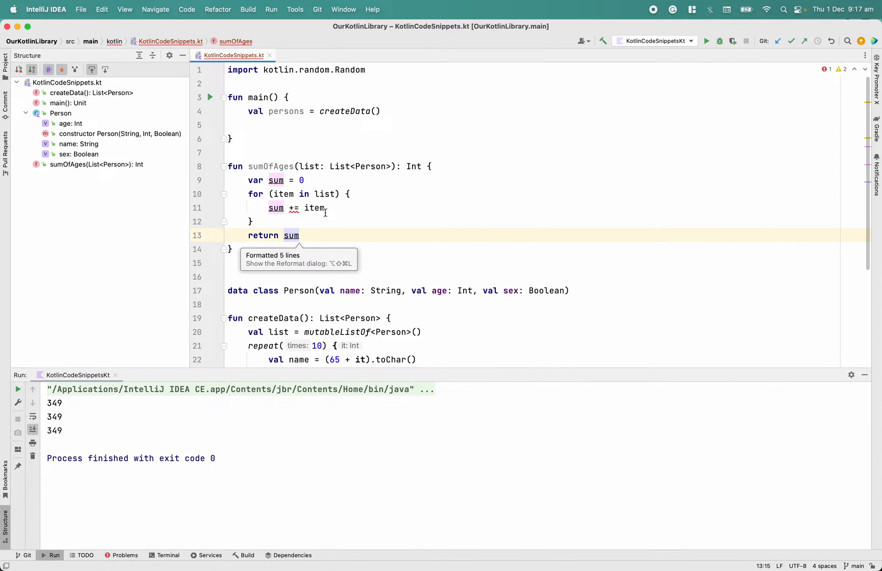
left_click(321, 193)
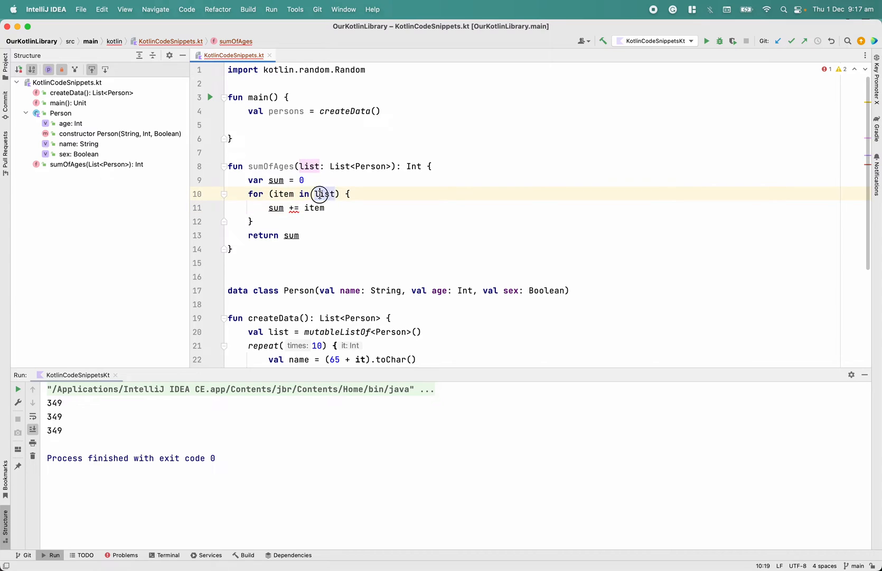
double_click(324, 194)
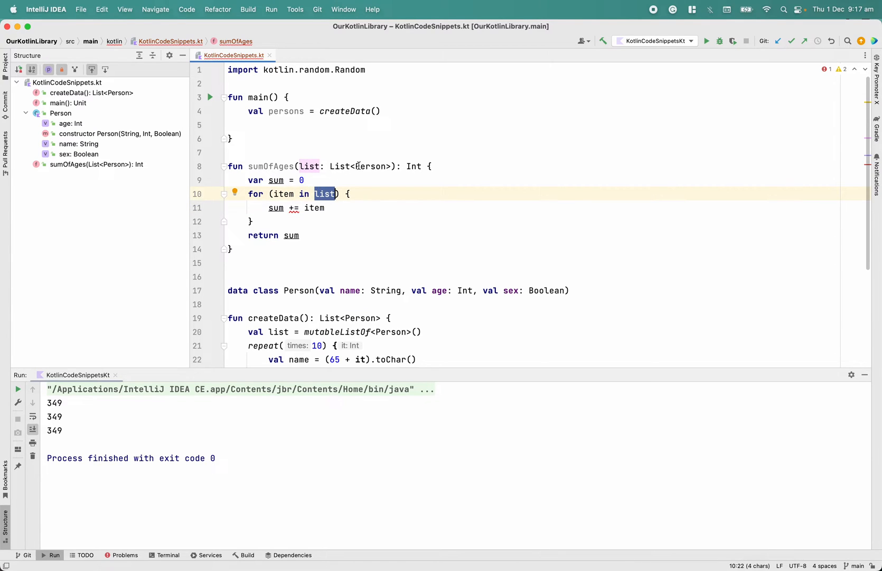
type(".age")
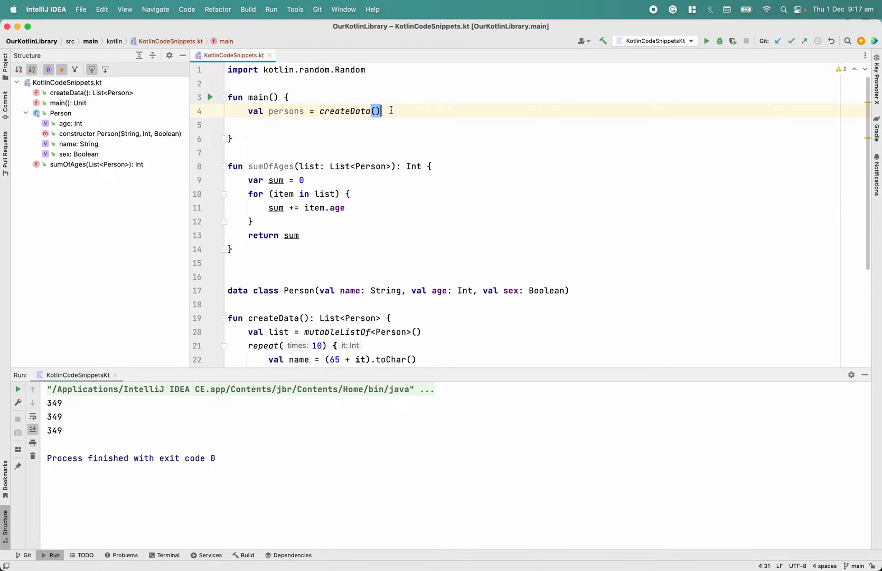
Step: Add println(sumOfAges(persons)) in main and run it, printing 426
key("Return")
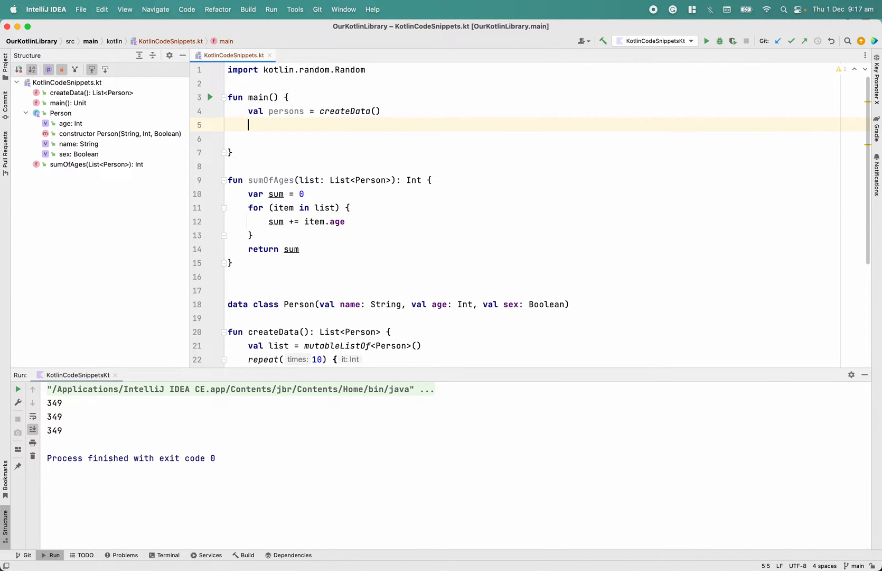
type("sumOfAges(persons))")
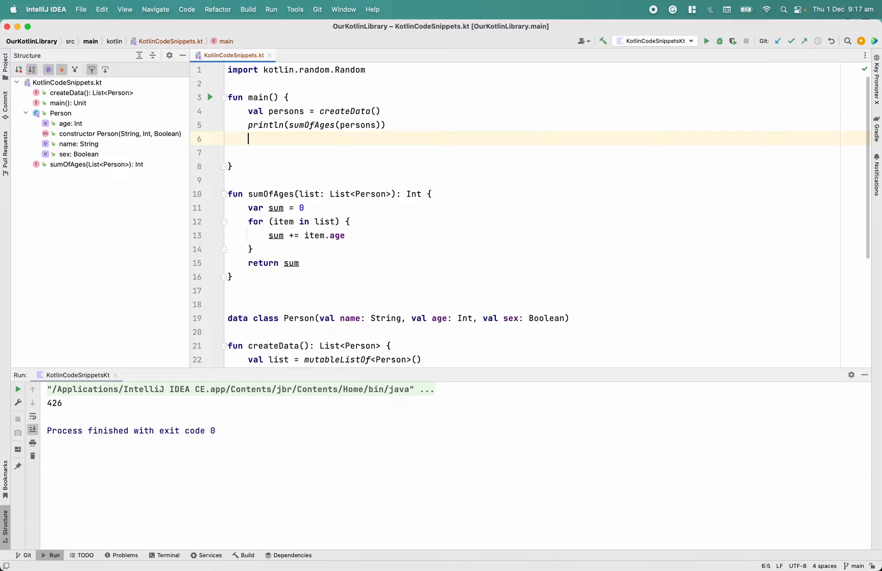
Step: Also print persons.map { it.age }.sum() in main and rerun, showing 430 twice
type("persons.map {it")
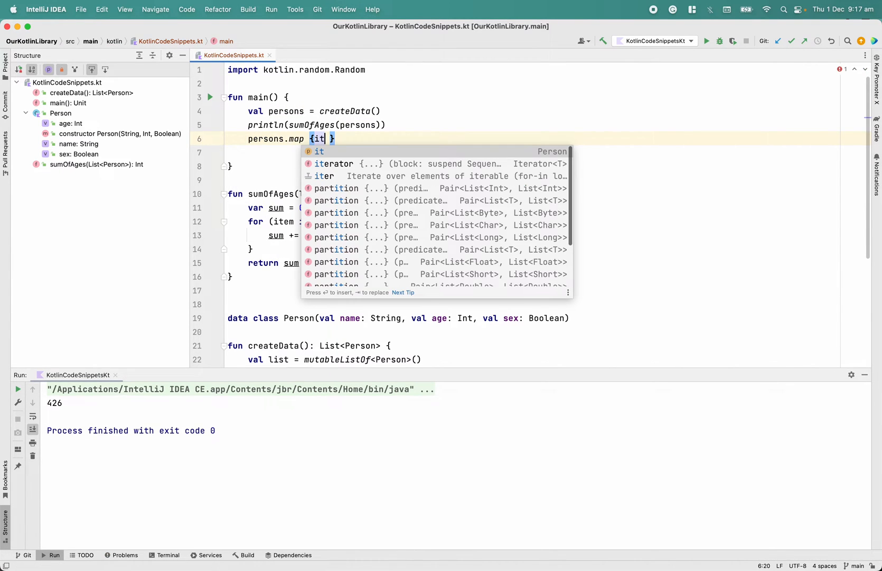
type(".age")
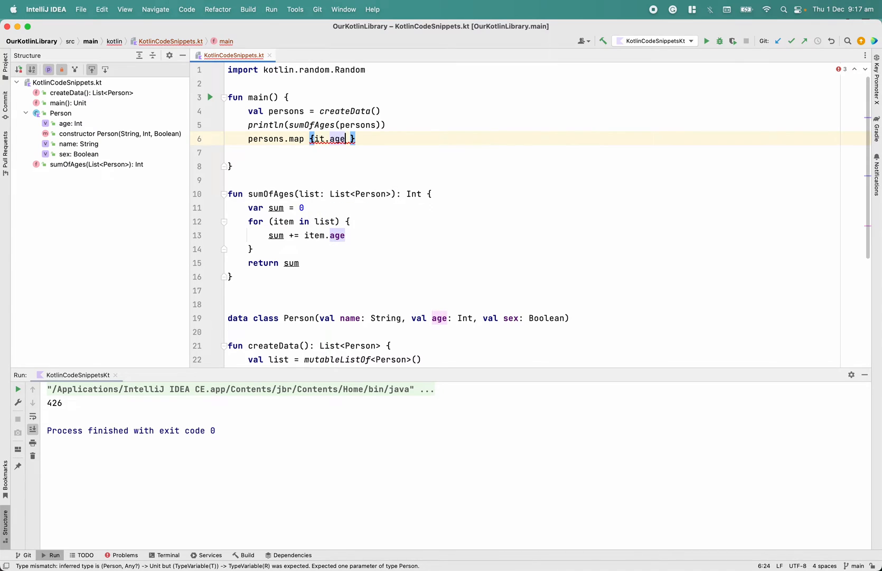
type(".sum())")
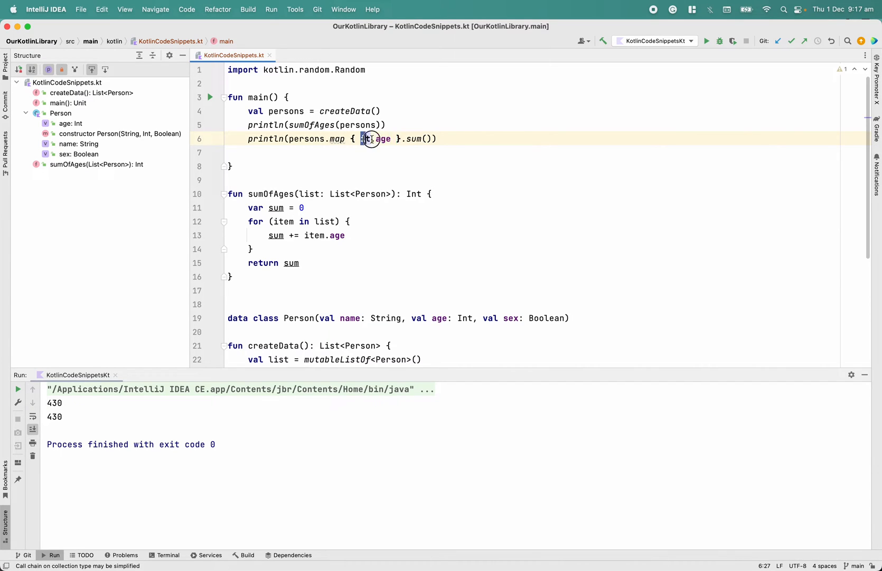
left_click(375, 139)
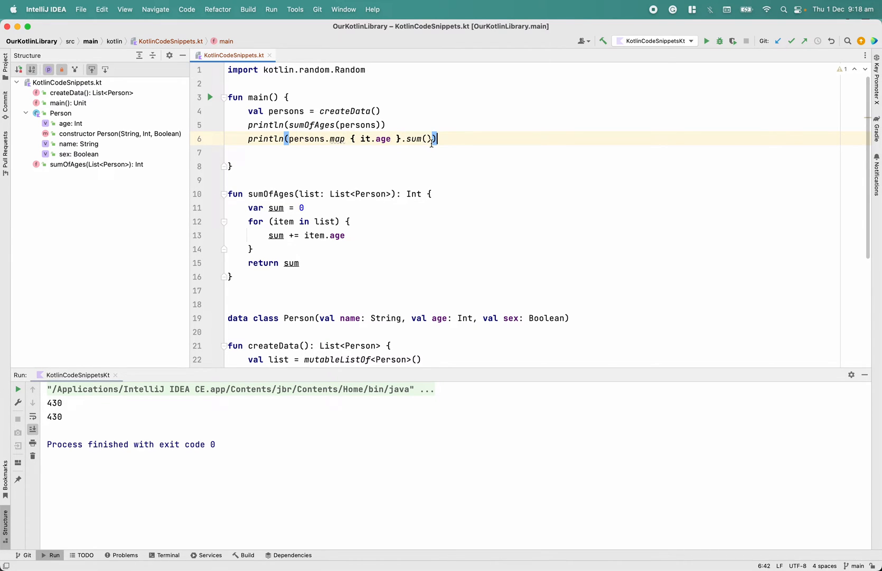
mouse_move(415, 138)
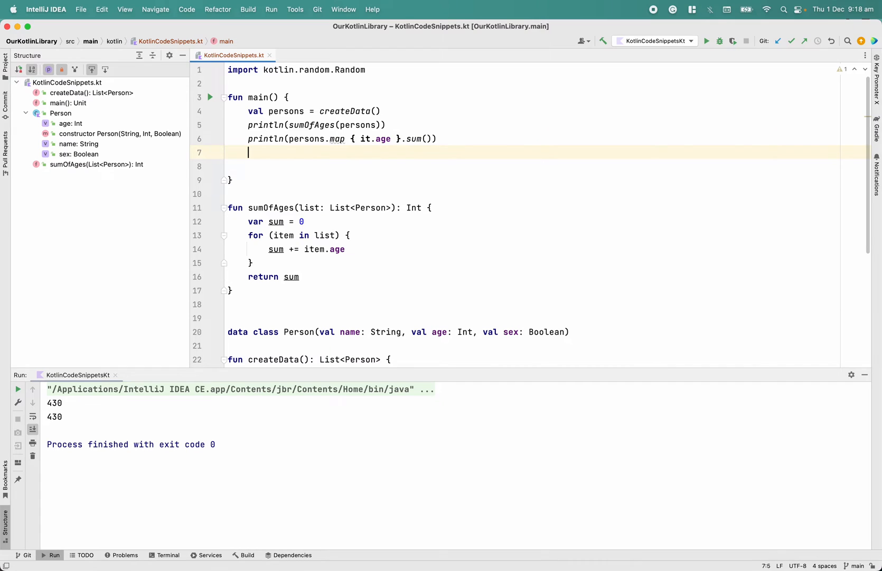
Step: Start a persons.fold( call on a new line in main
type("persons")
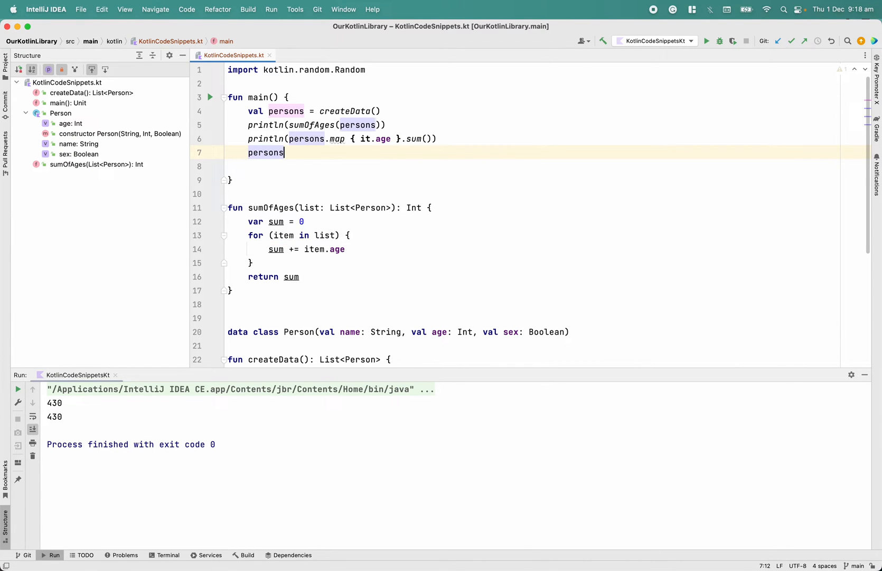
type(".fold(")
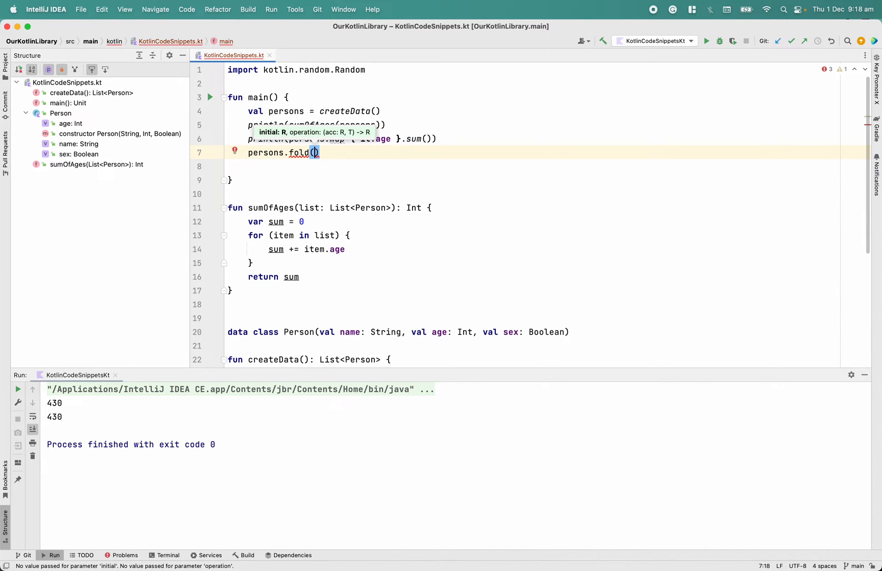
mouse_move(400, 159)
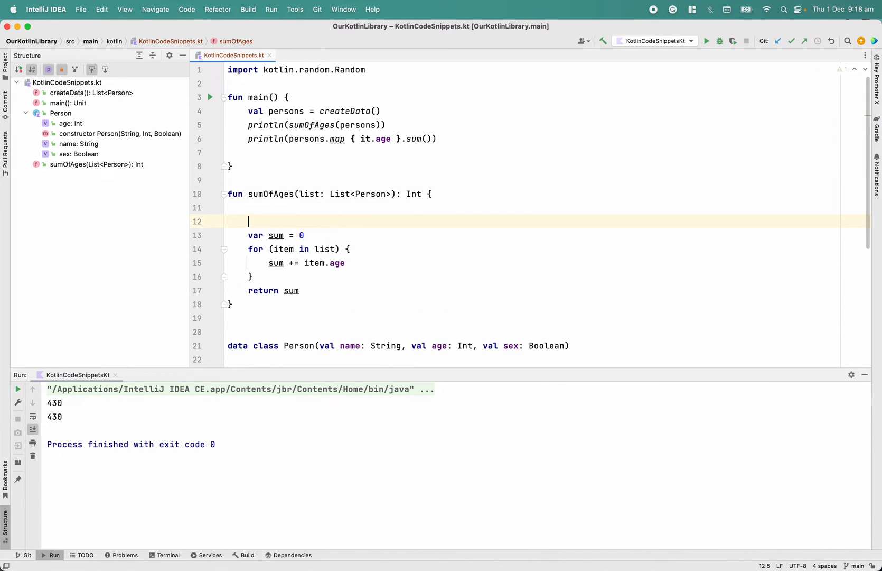
Step: Write list.fold(0) { acc, person -> inside sumOfAges
type("list")
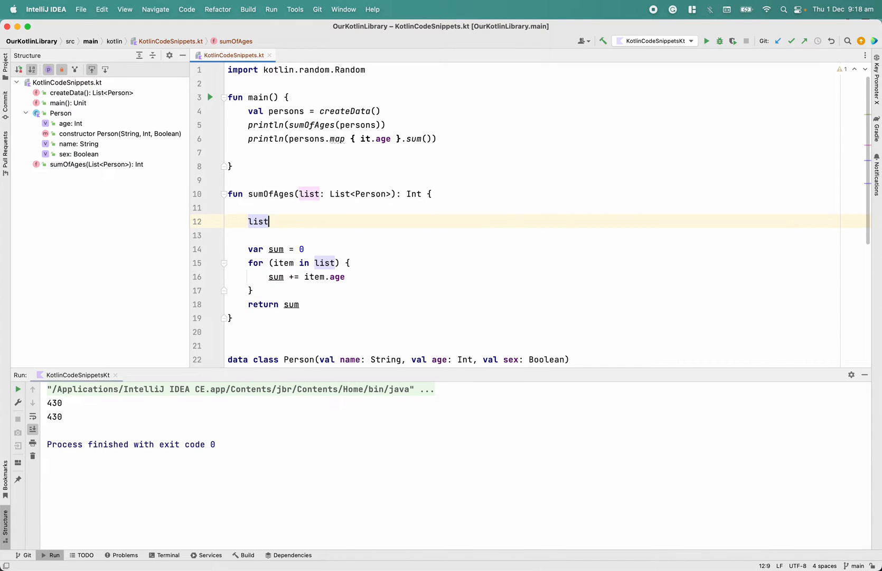
type(".fold()")
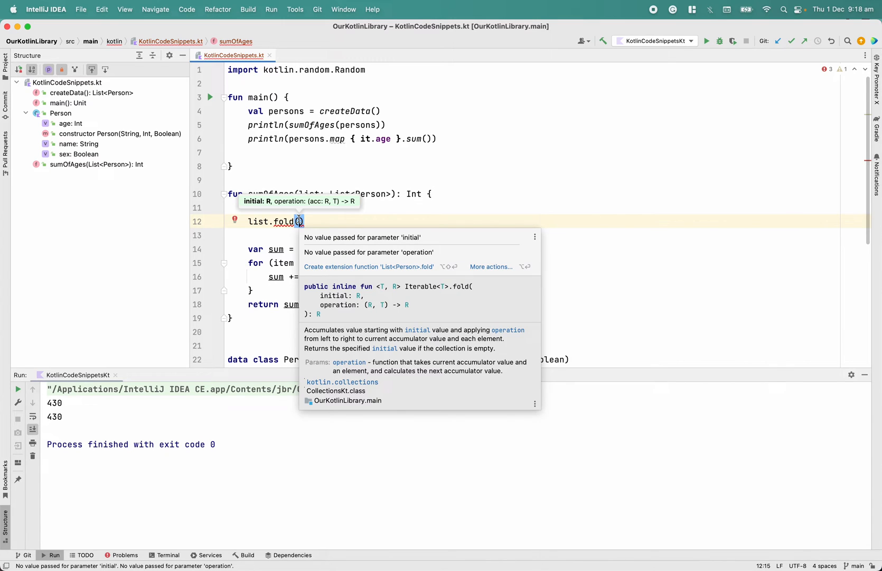
type("0")
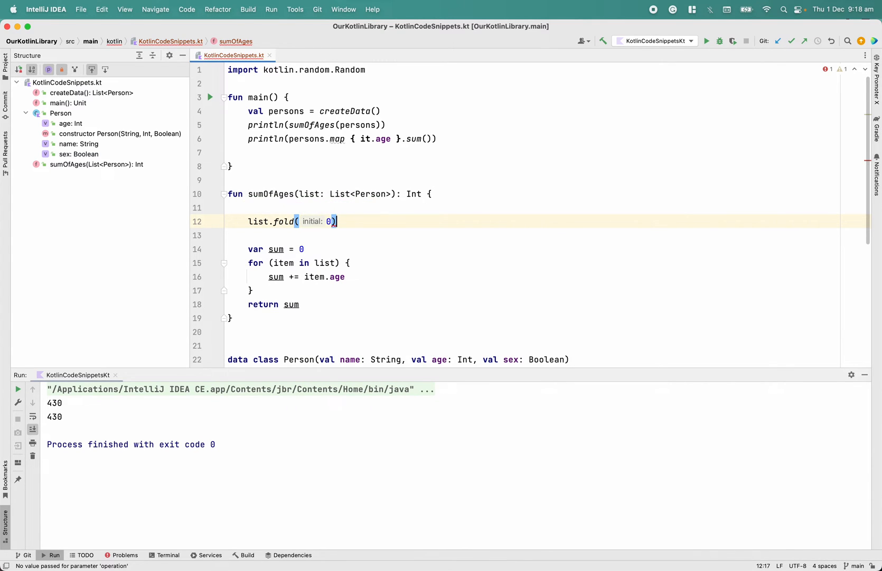
type("{acc, person ->")
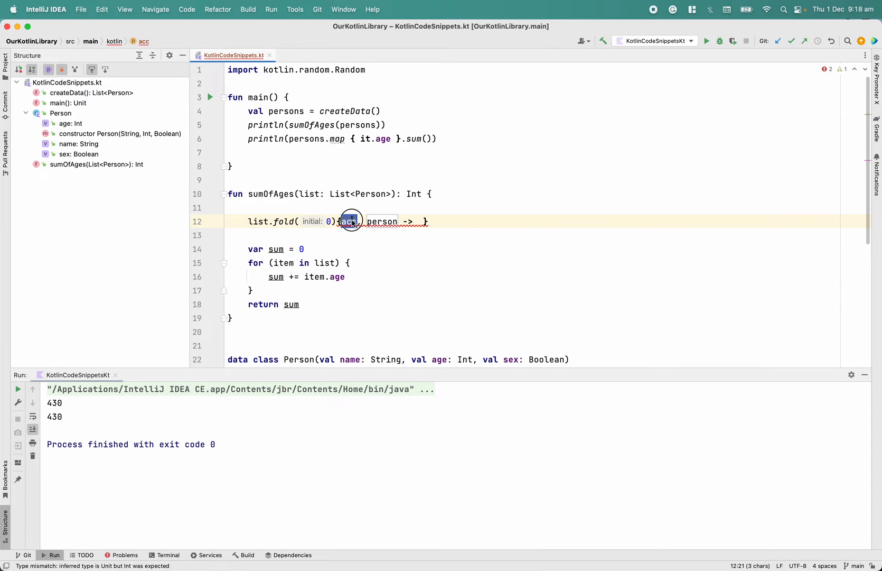
mouse_move(283, 221)
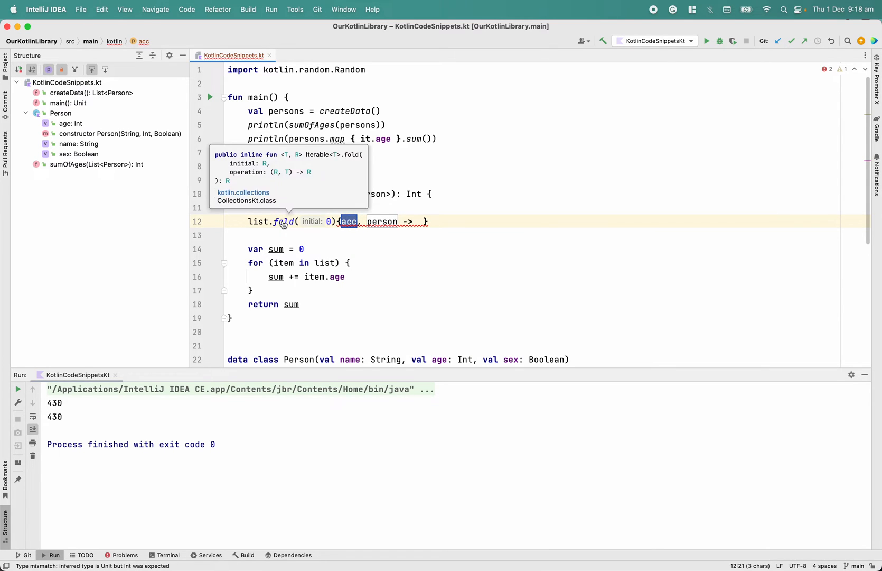
mouse_move(313, 164)
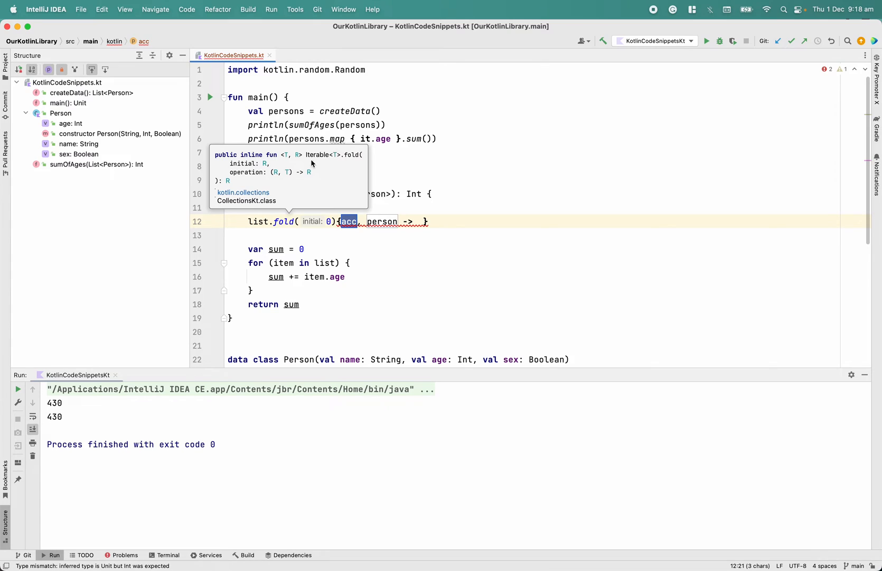
mouse_move(279, 172)
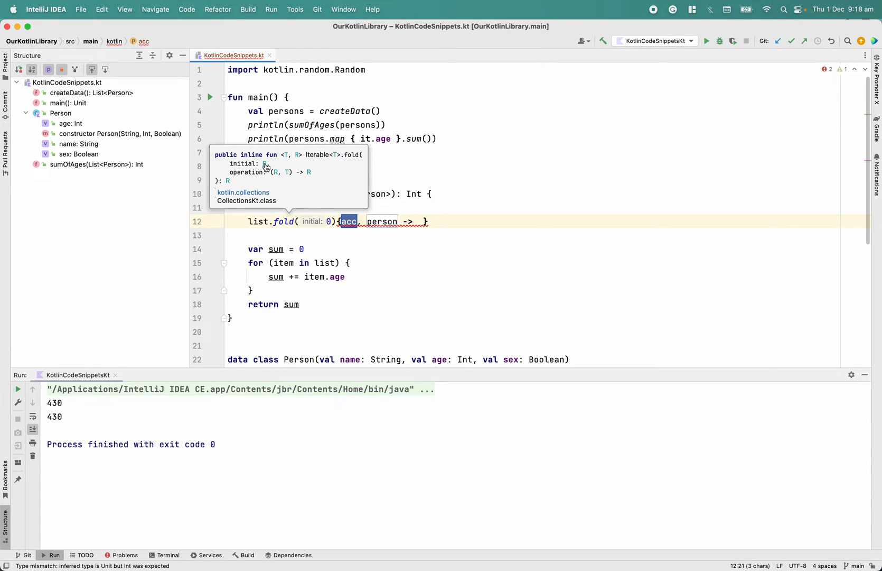
mouse_move(282, 188)
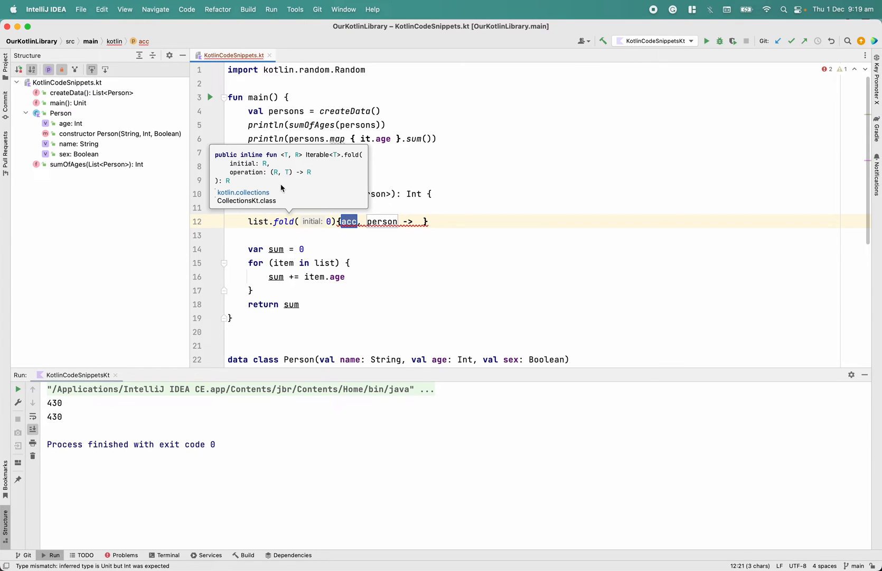
mouse_move(276, 176)
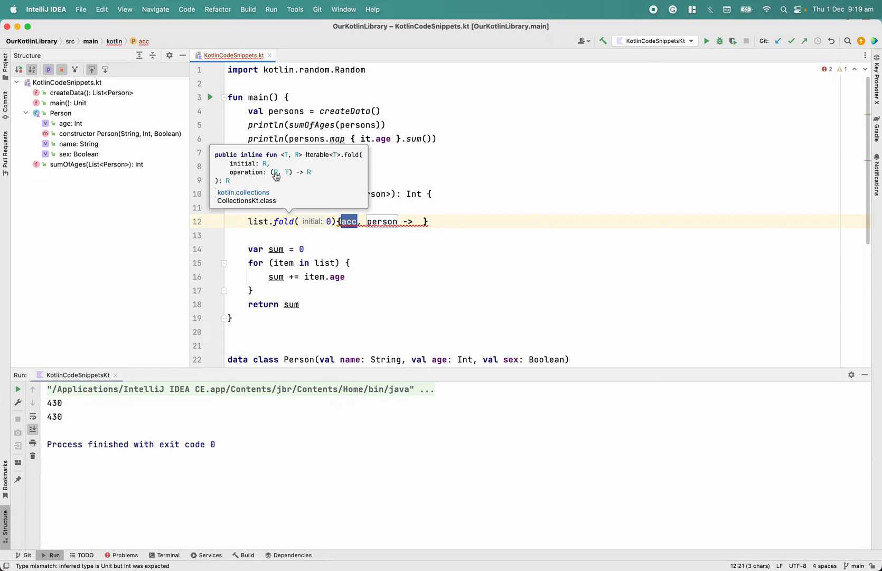
mouse_move(265, 167)
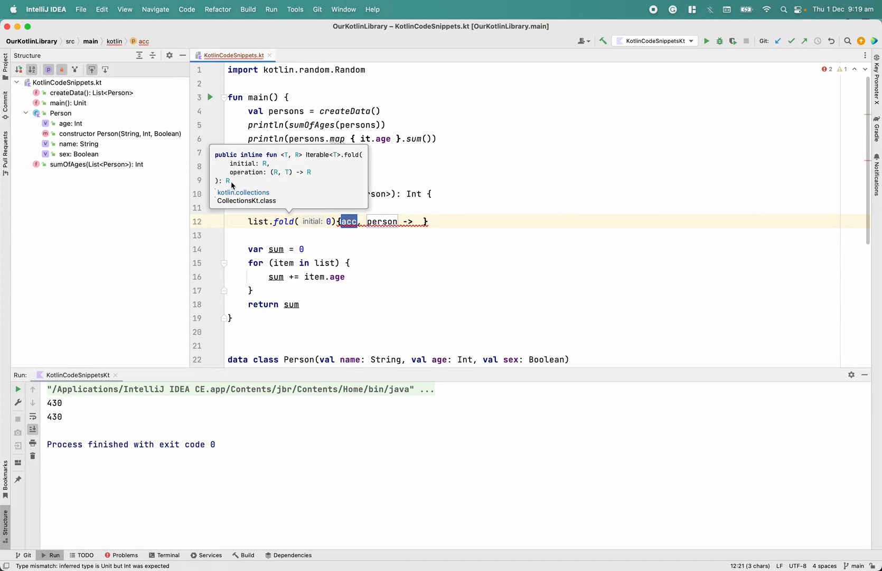
mouse_move(310, 176)
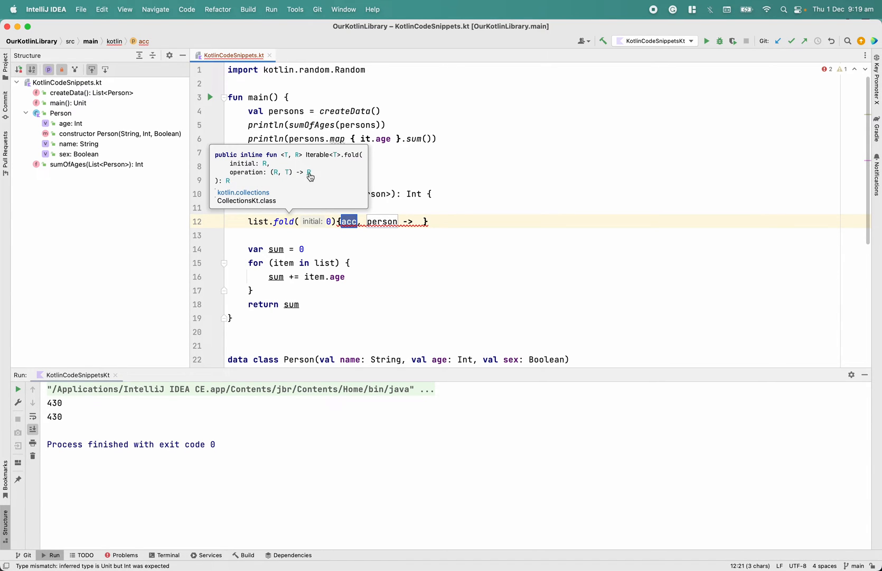
mouse_move(265, 166)
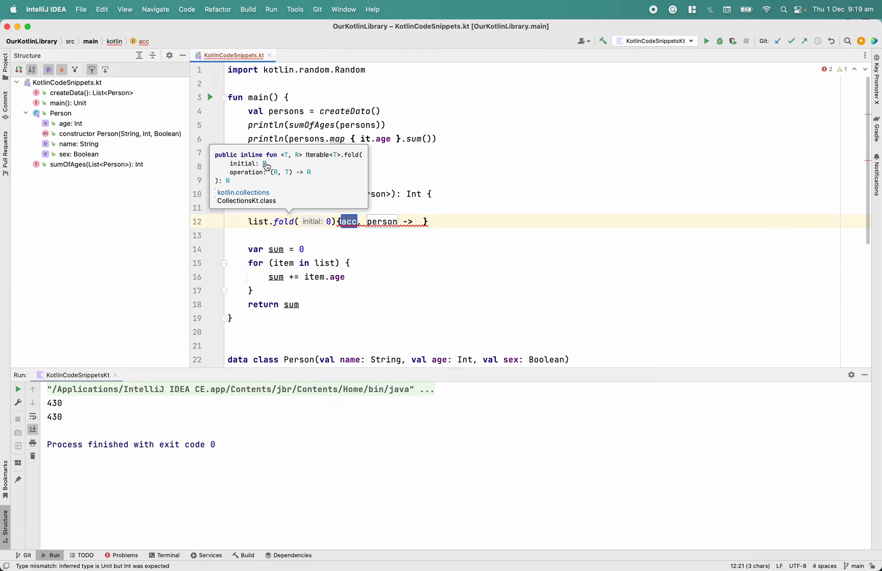
mouse_move(257, 192)
type("ac")
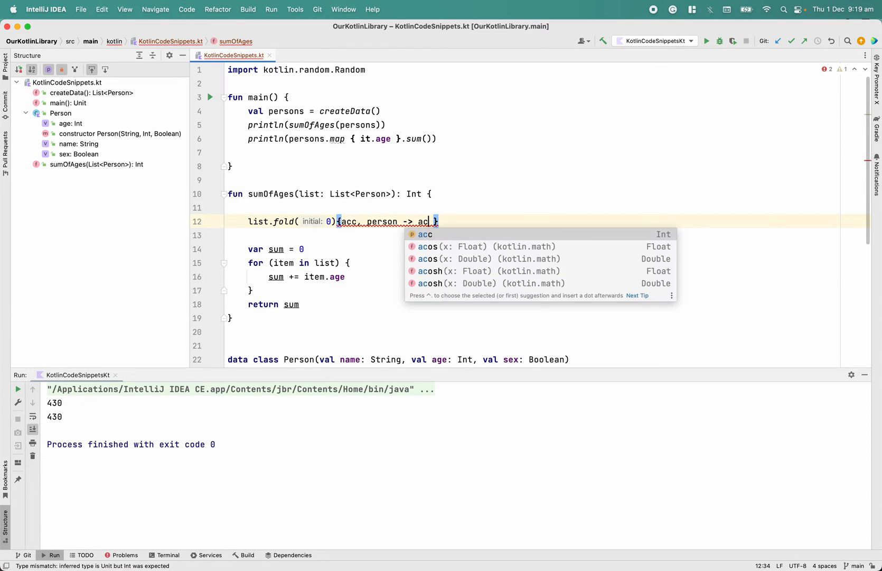
Step: Finish the fold lambda as acc + person.age, return it, and rerun for 396
type("+")
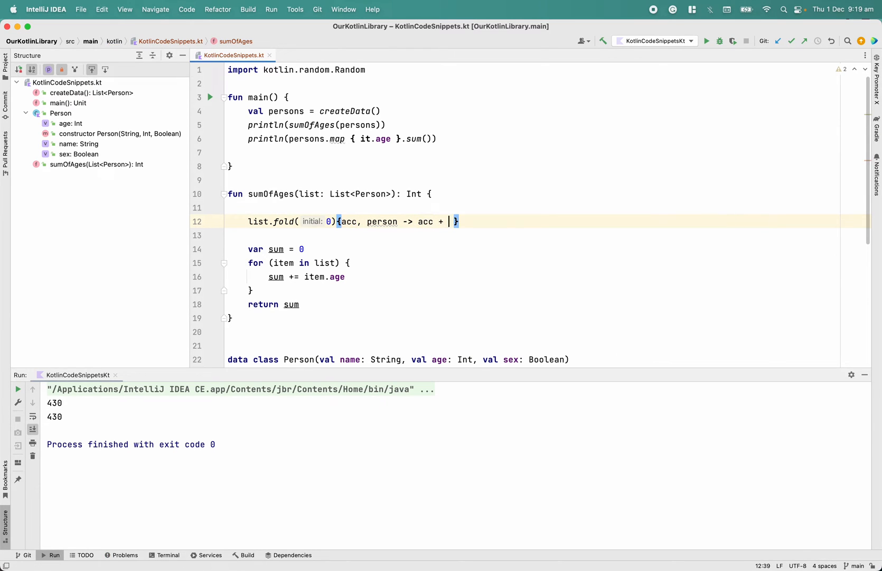
type("person.age")
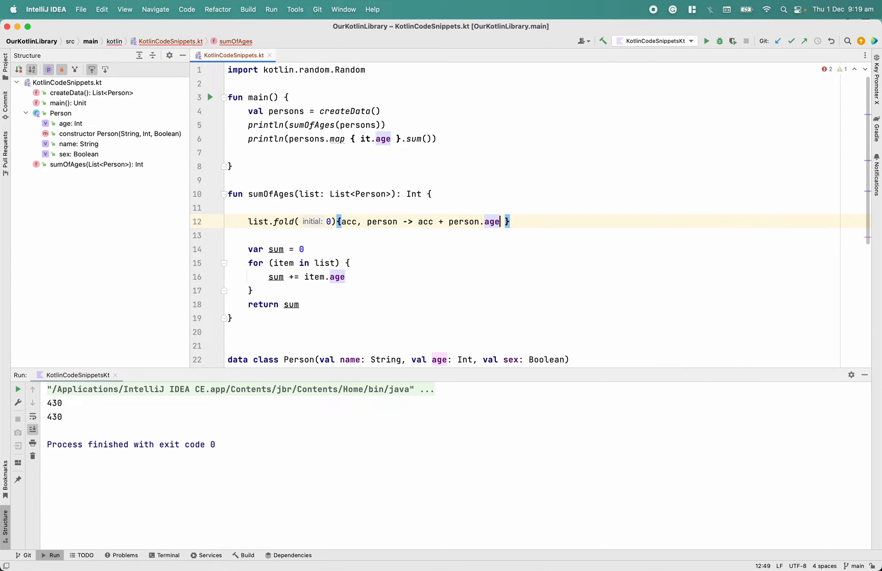
type("return")
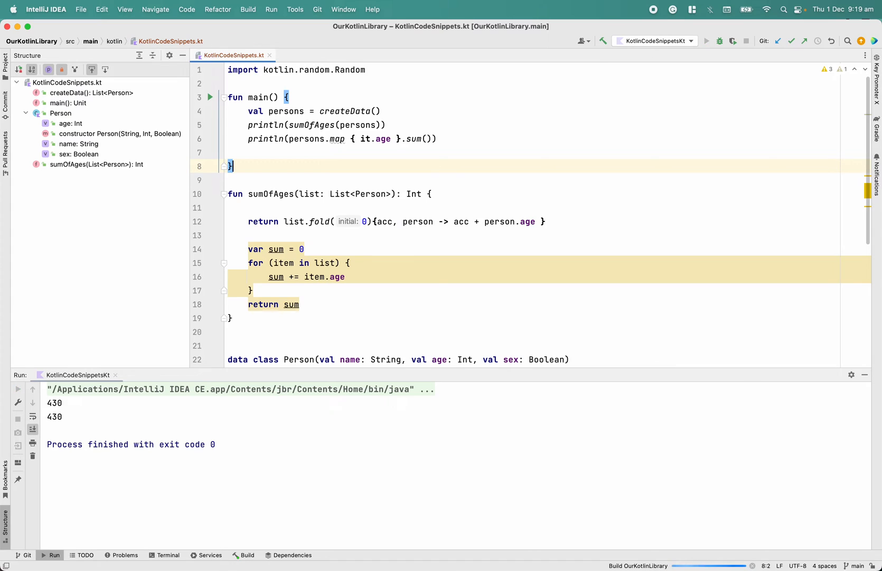
left_click(707, 41)
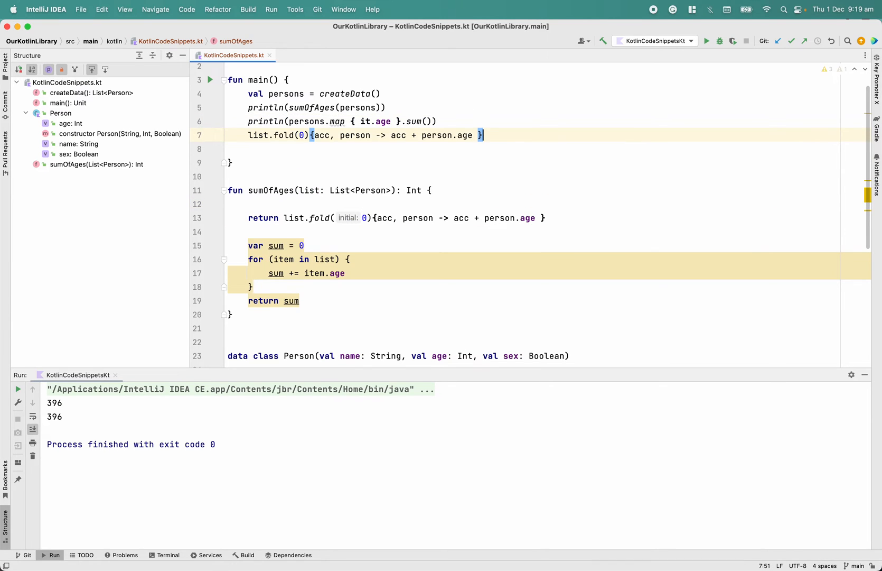
Step: Print persons.fold(0) { acc, person -> acc + person.age } in main and rerun, getting 458 three times
type("persons")
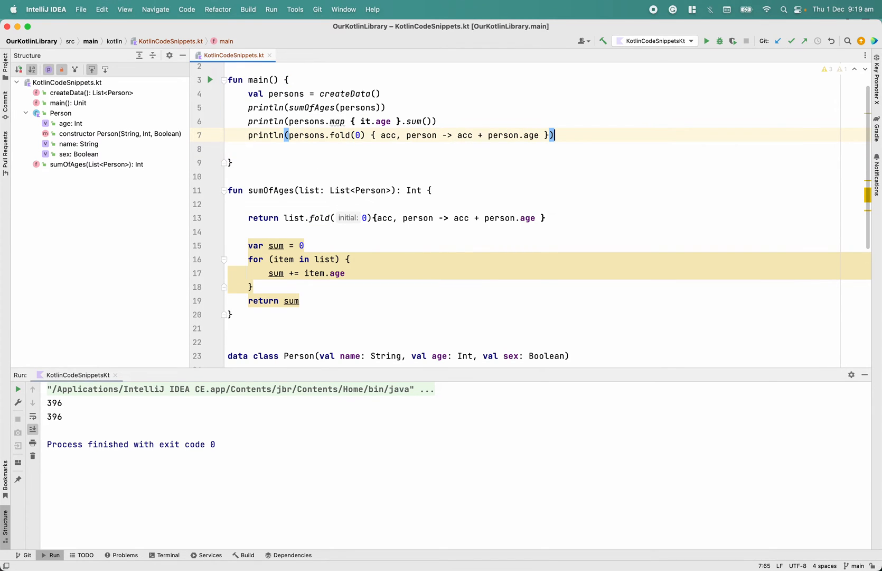
left_click(707, 41)
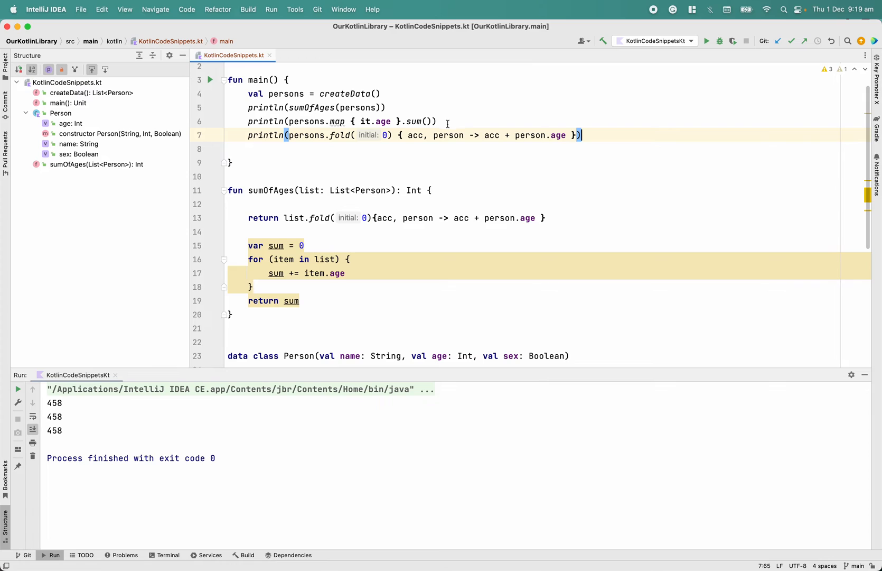
left_click(387, 107)
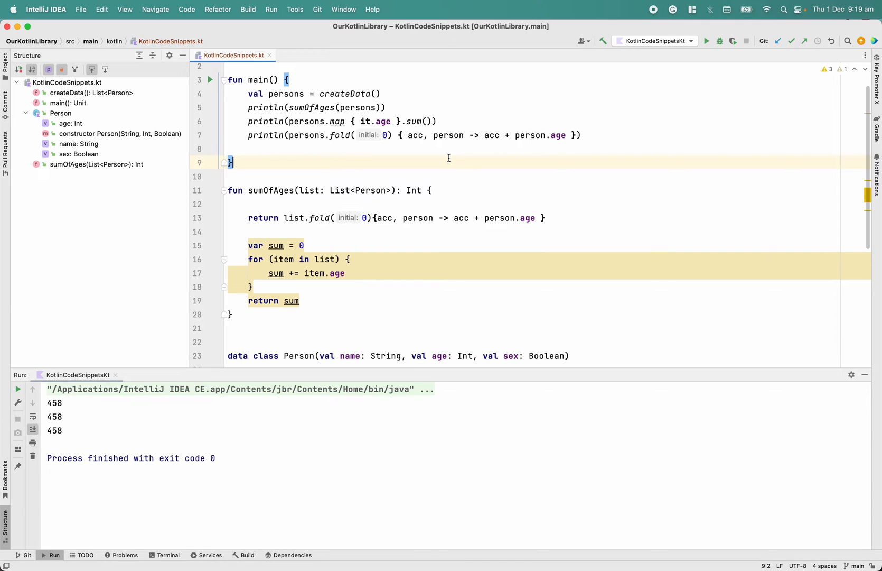
mouse_move(436, 163)
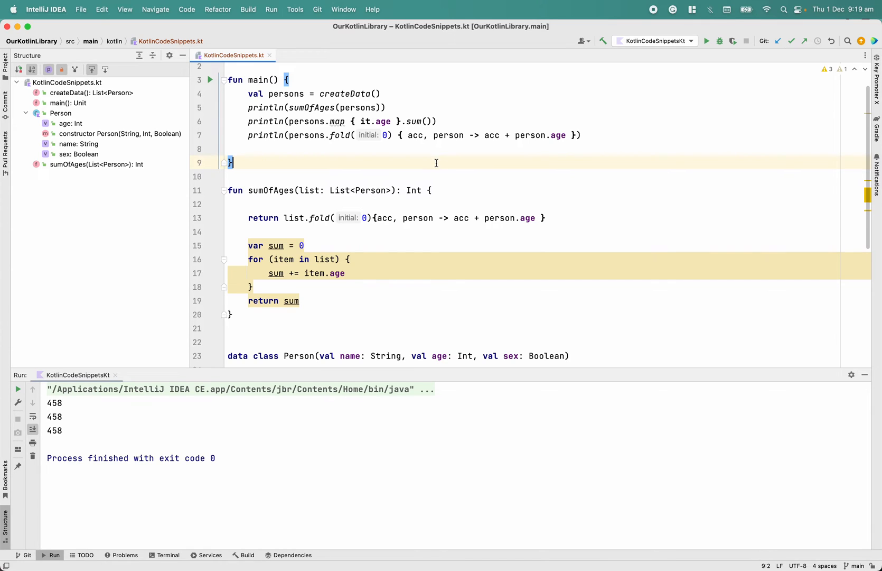
left_click(398, 148)
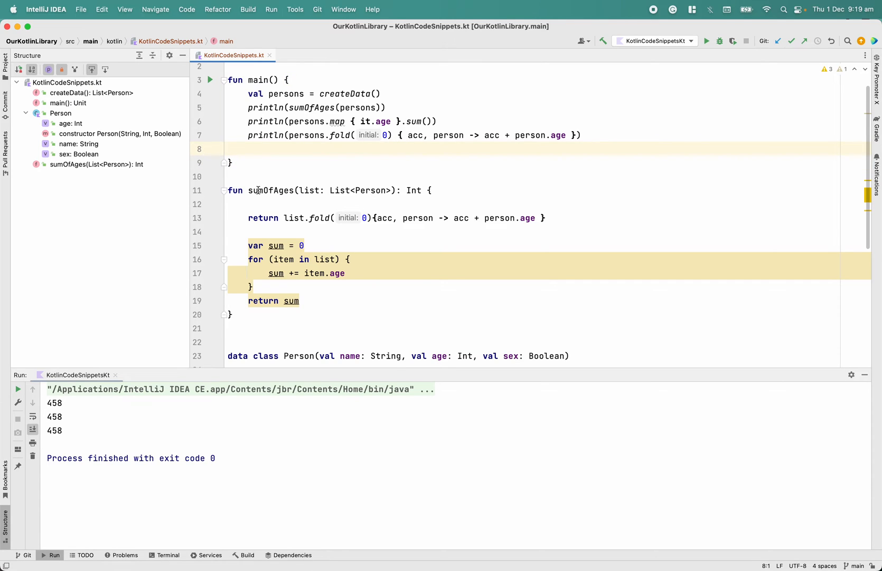
left_click(258, 190)
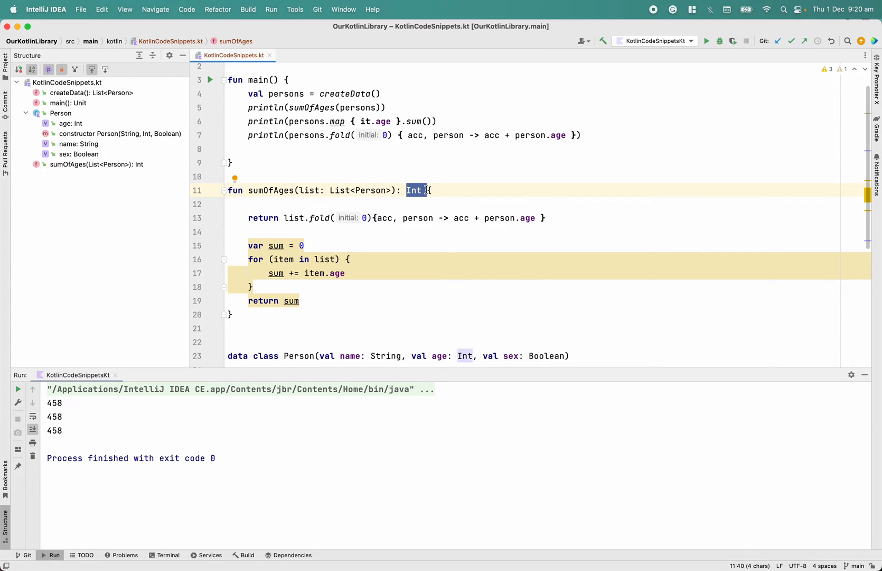
left_click(416, 190)
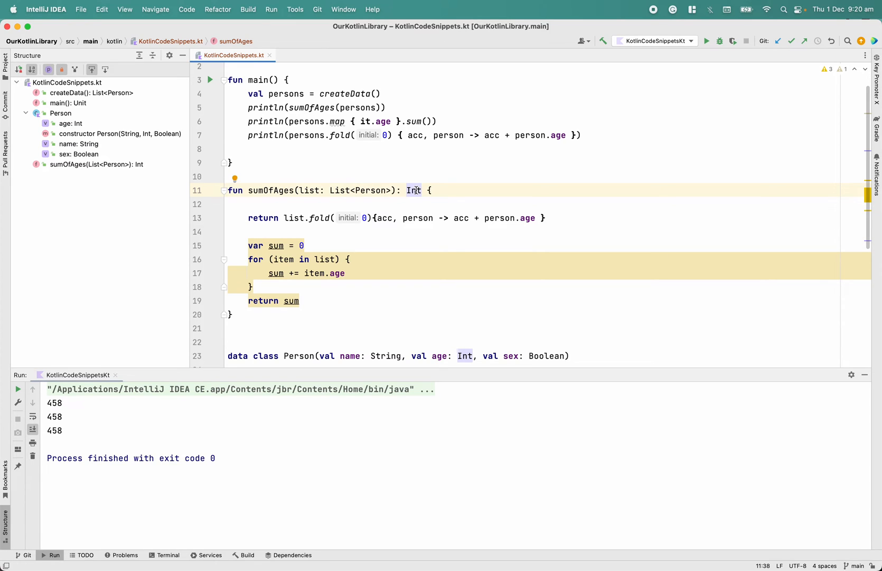
double_click(414, 190)
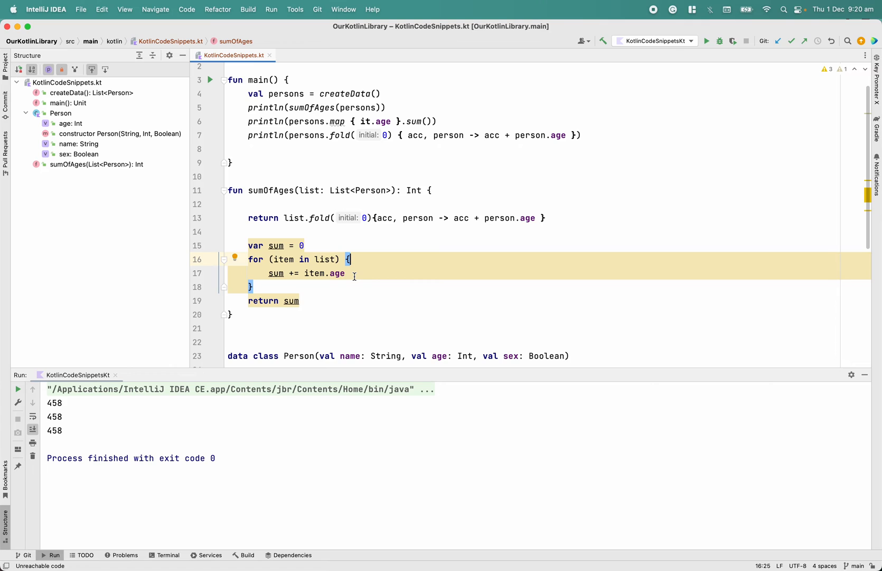
mouse_move(251, 276)
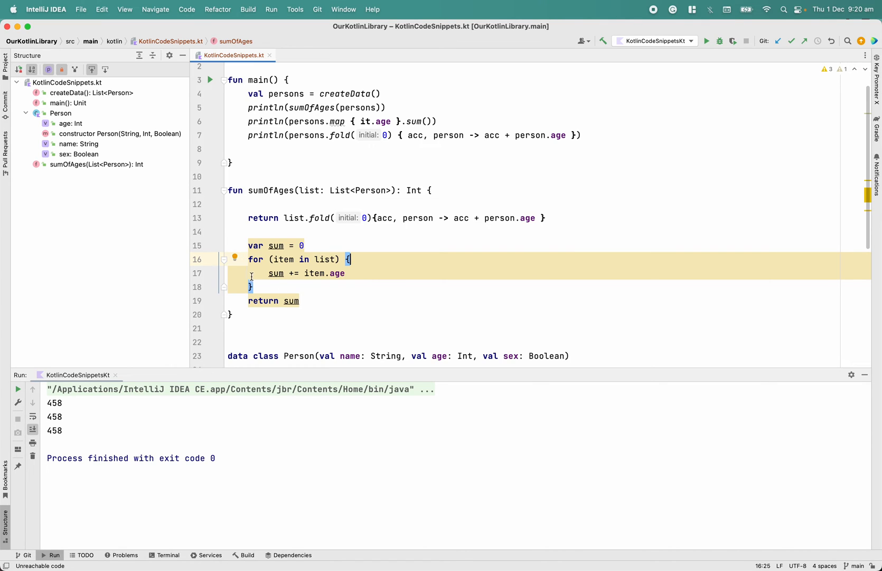
triple_click(299, 273)
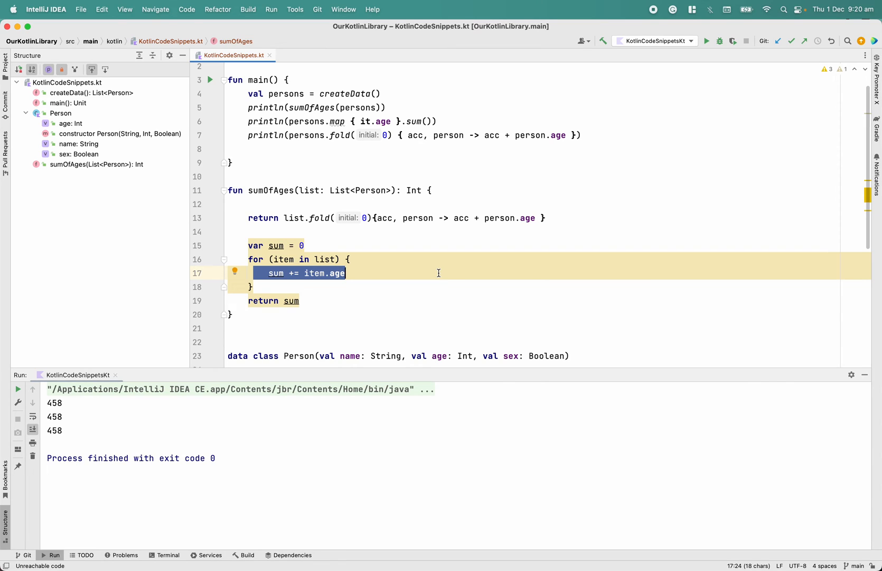
mouse_move(441, 191)
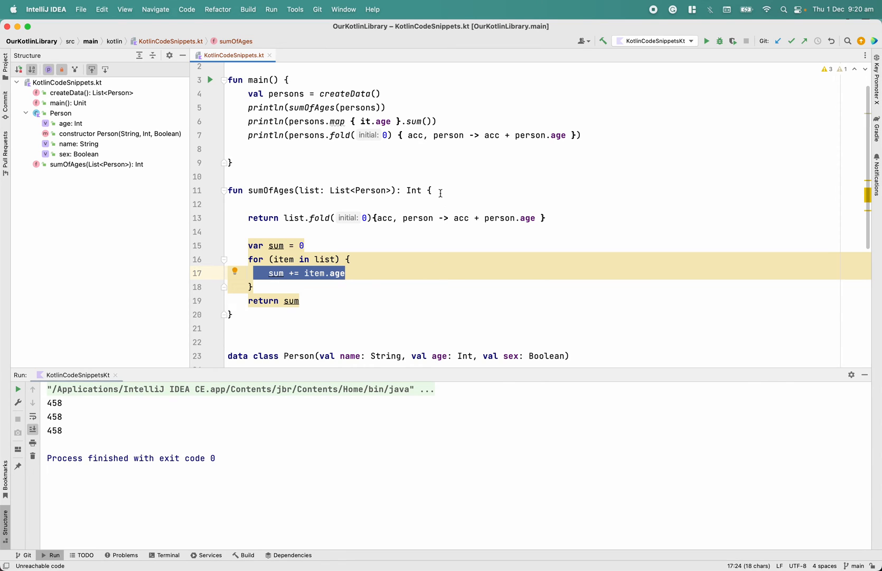
left_click(434, 191)
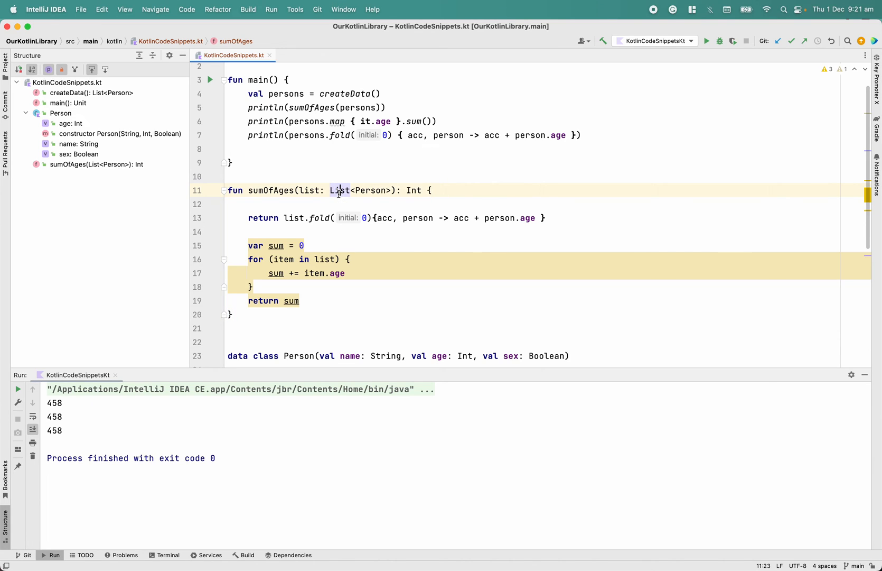
Step: Rewrite the signature as fun List<Person>.sumOfAges(): Int folding over this, and review the code
type("List")
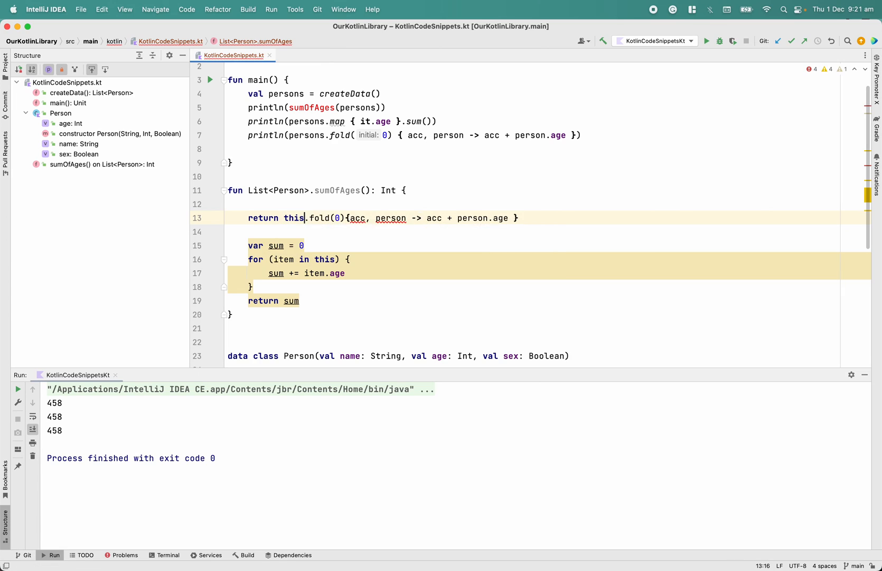
left_click(341, 204)
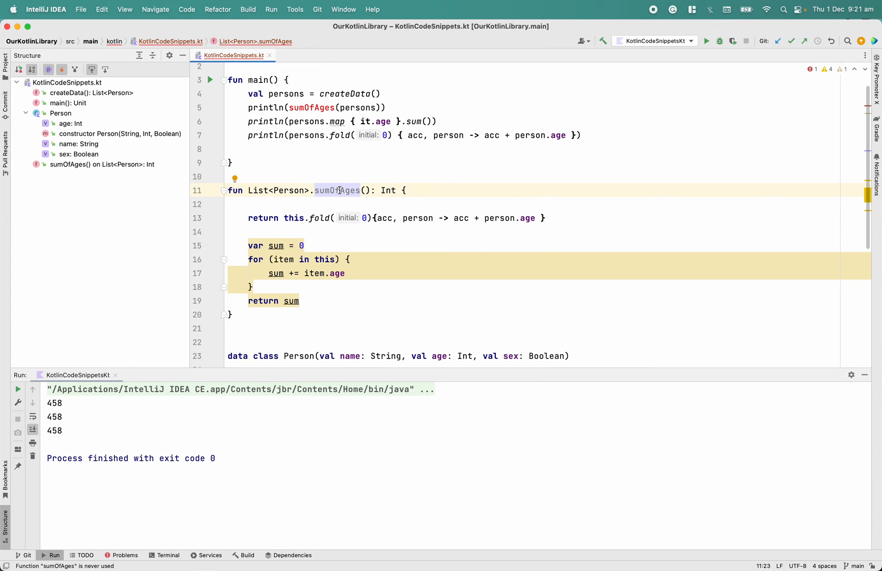
left_click(388, 191)
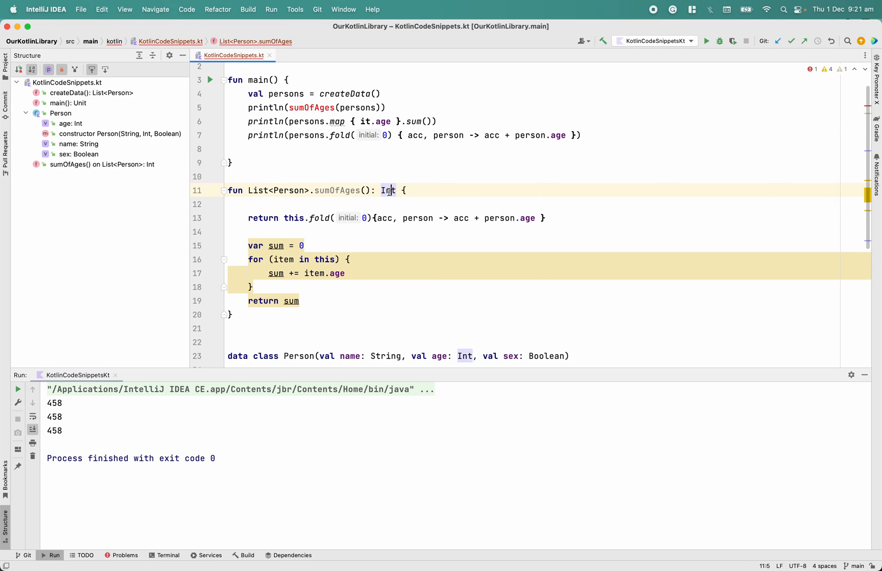
left_click(306, 218)
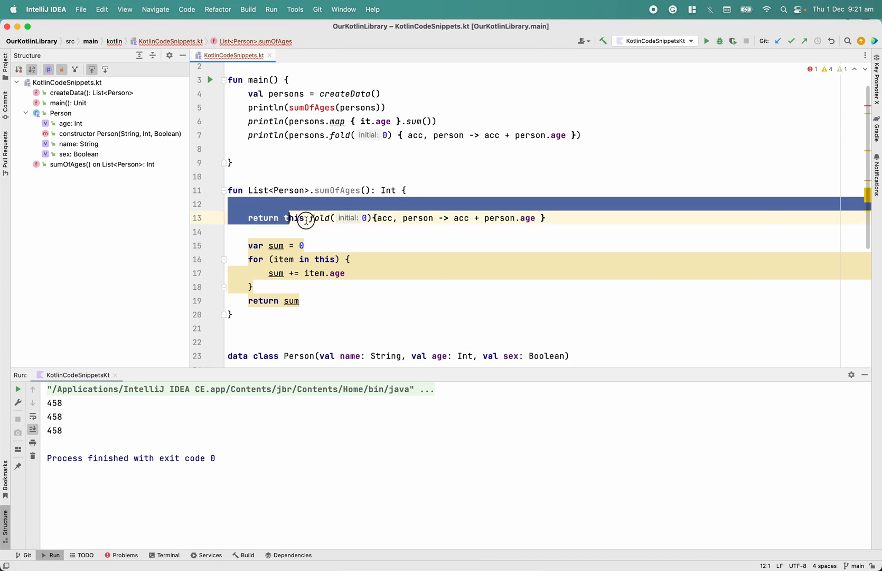
left_click(260, 274)
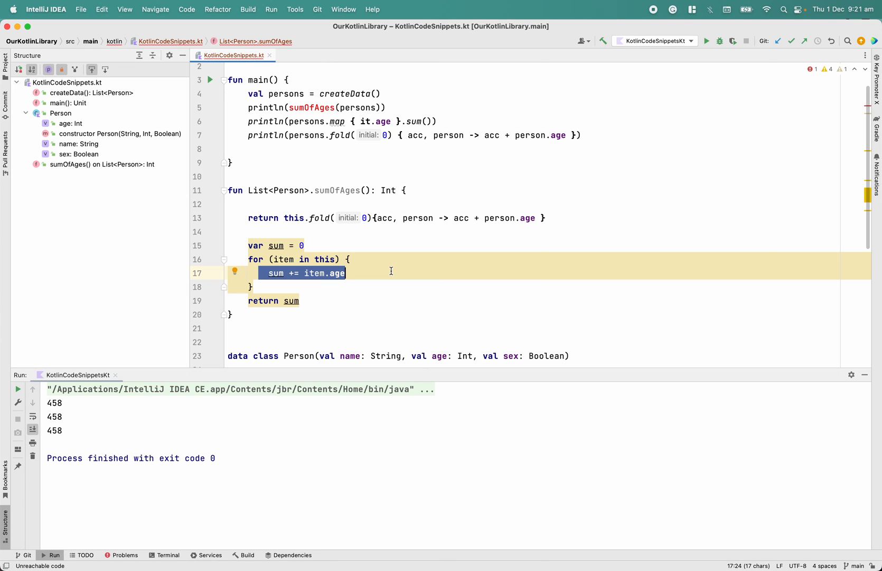
left_click(571, 135)
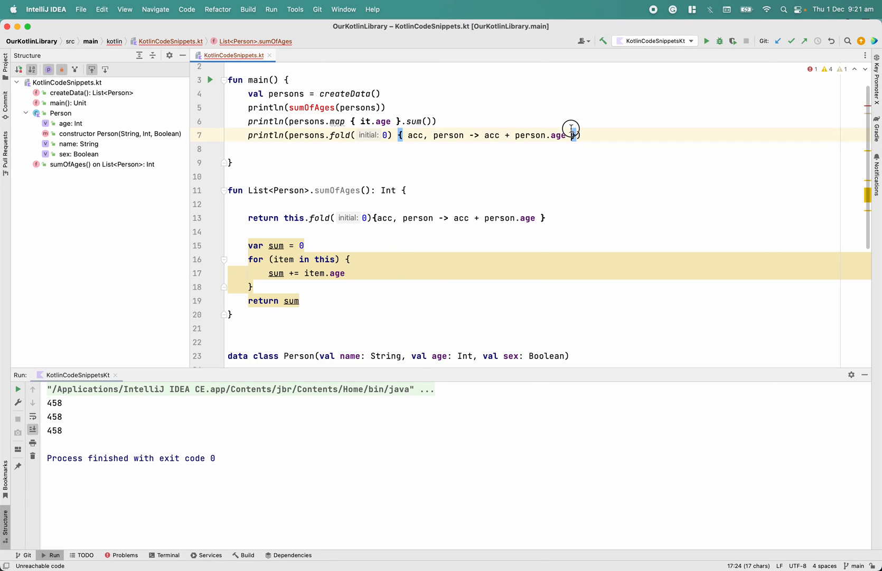
left_click(579, 134)
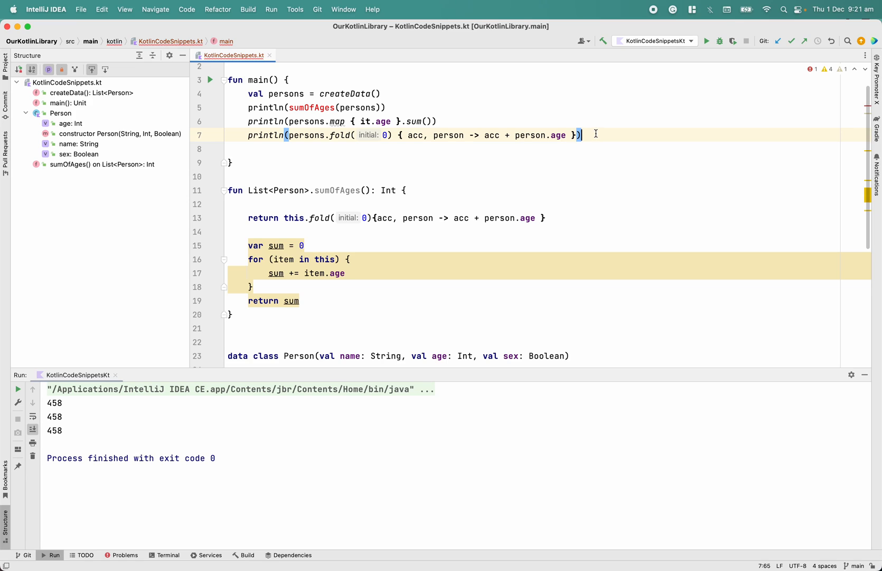